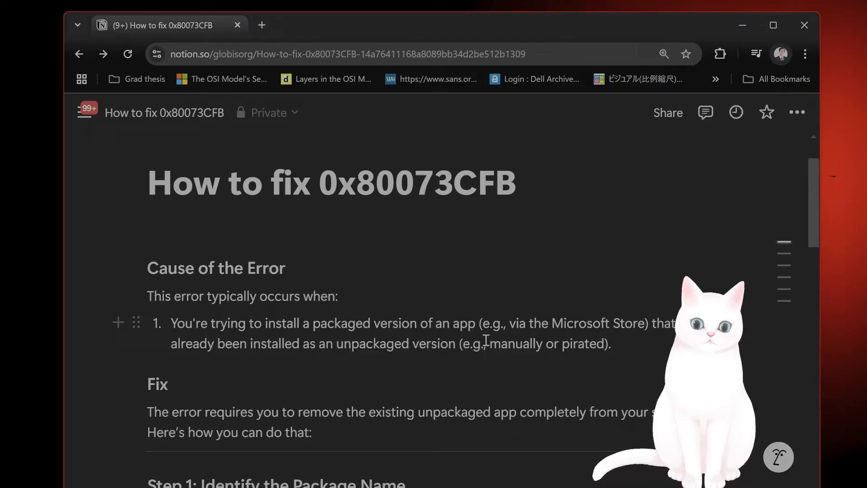
Highlight the cause and fix text, then the 'Identify the Package Name' heading
left_click_drag(491, 343, 600, 343)
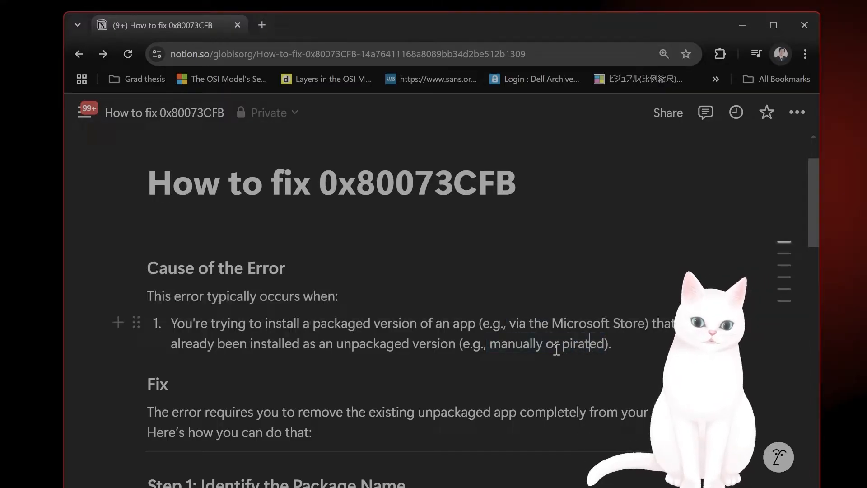
double_click(515, 343)
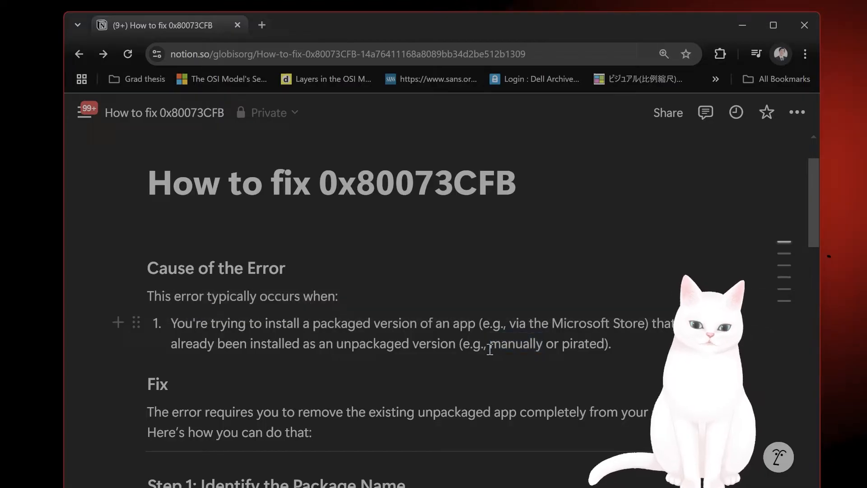
double_click(516, 343)
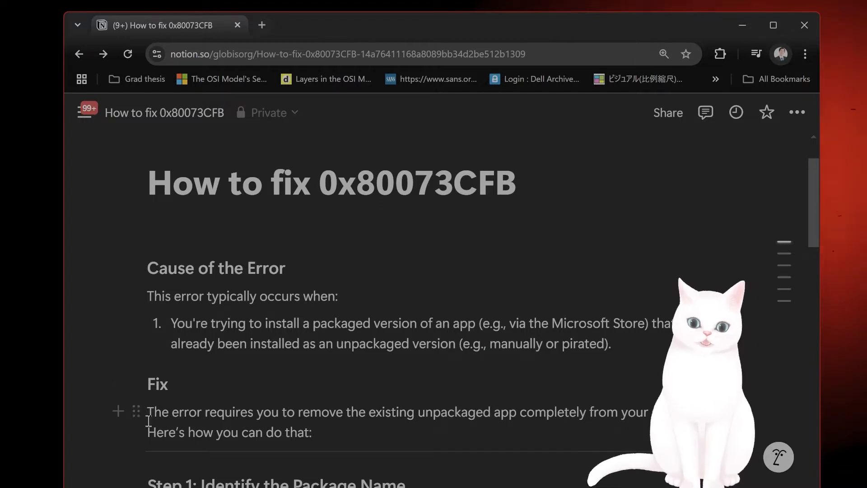
left_click_drag(146, 412, 311, 431)
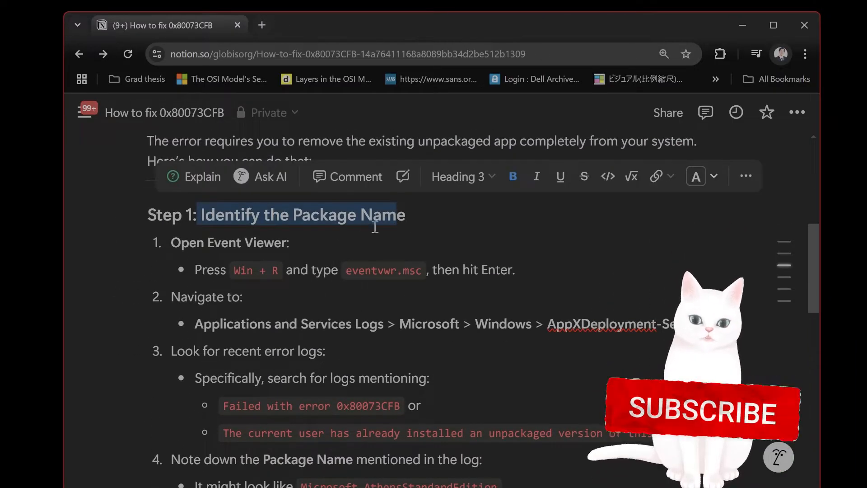
Scroll through Step 1 and launch eventvwr.msc from the Run box
scroll("down", 3)
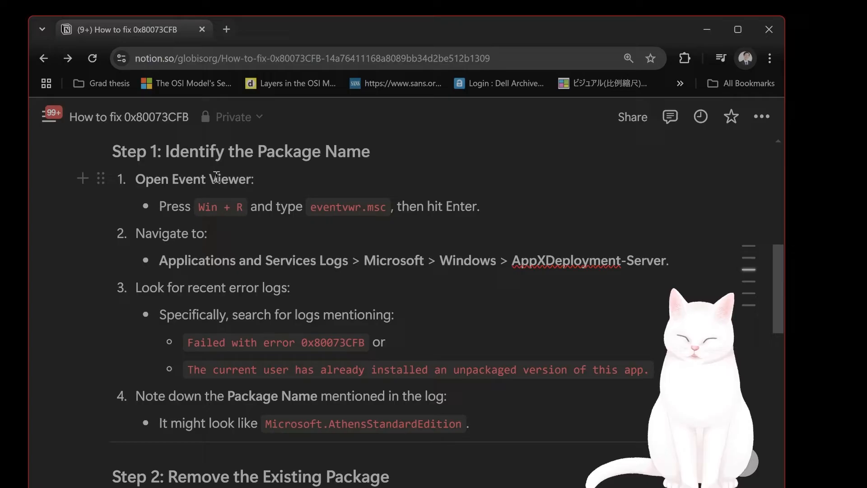
key("Win+r")
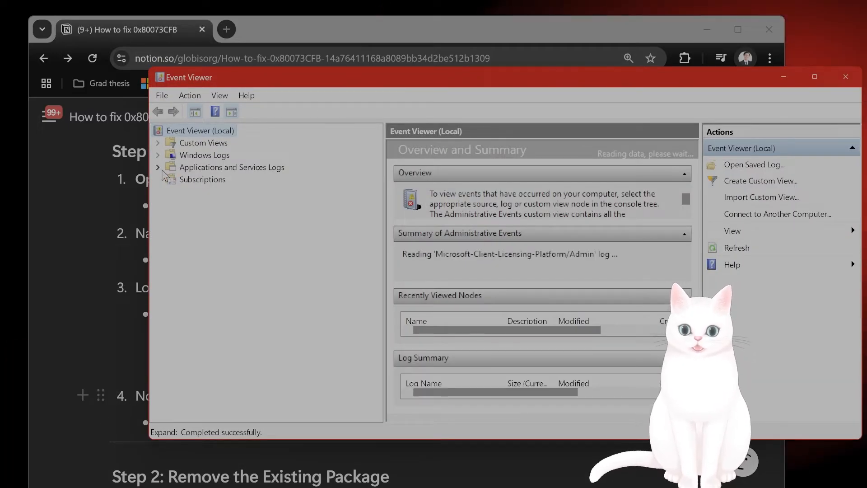
Expand Applications and Services Logs > Microsoft > Windows to reach AppXDeployment-Server
left_click(157, 167)
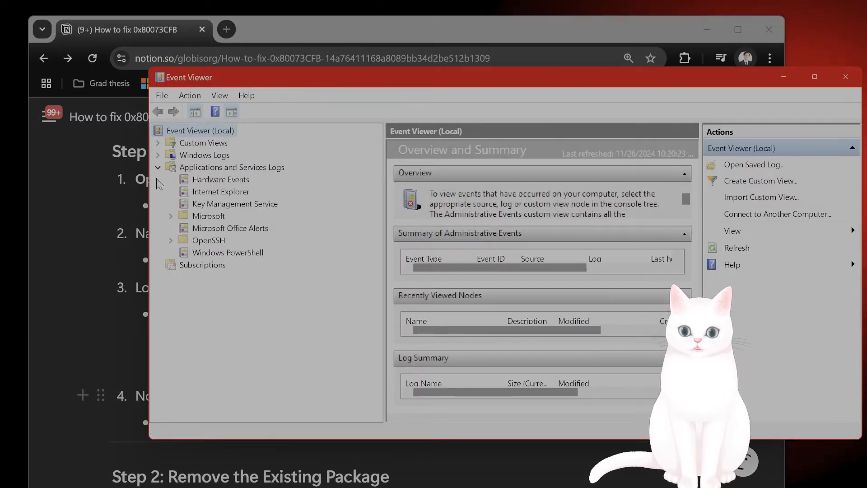
left_click(171, 216)
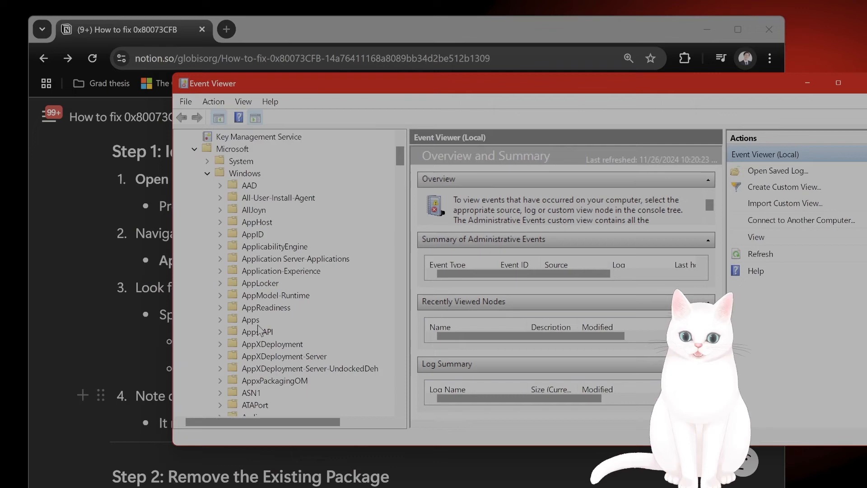
scroll("down", 3)
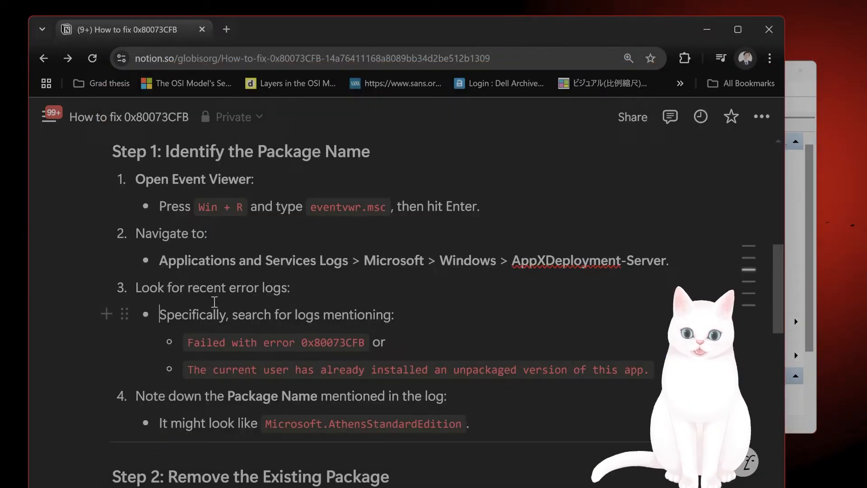
Back in the guide, scroll to Step 2: Remove the Existing Package
double_click(332, 342)
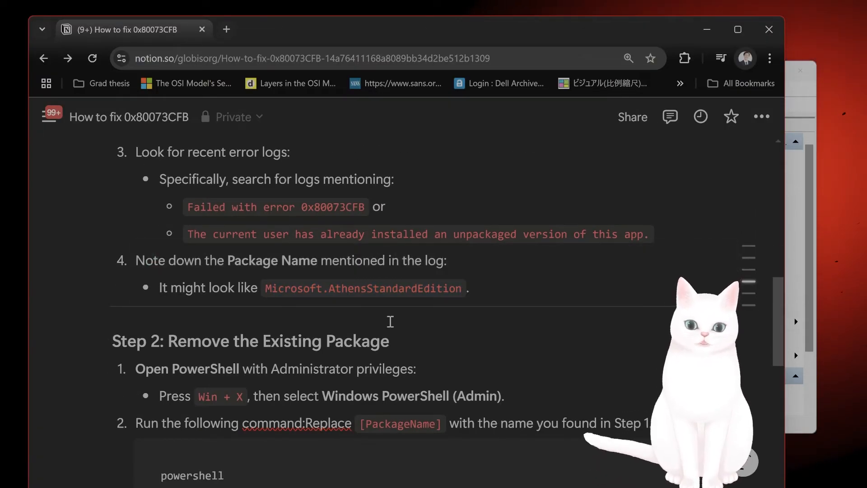
scroll("down", 3)
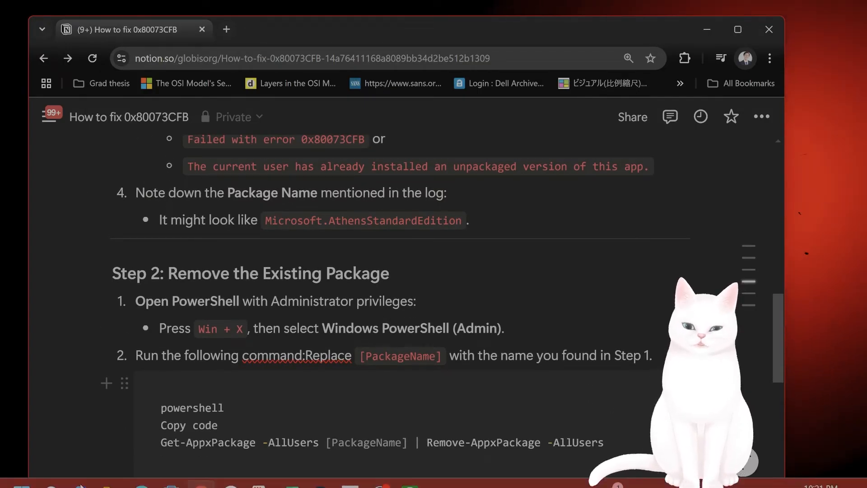
Search 'power' and run Windows PowerShell as administrator
type("power")
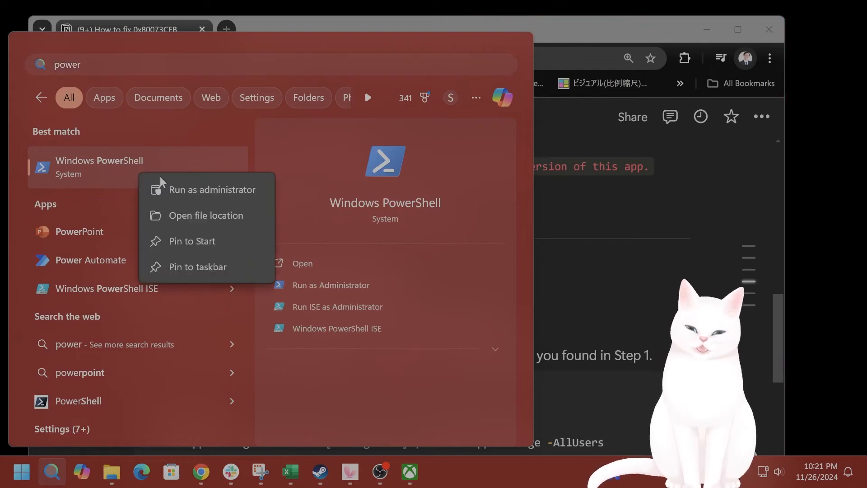
left_click(212, 189)
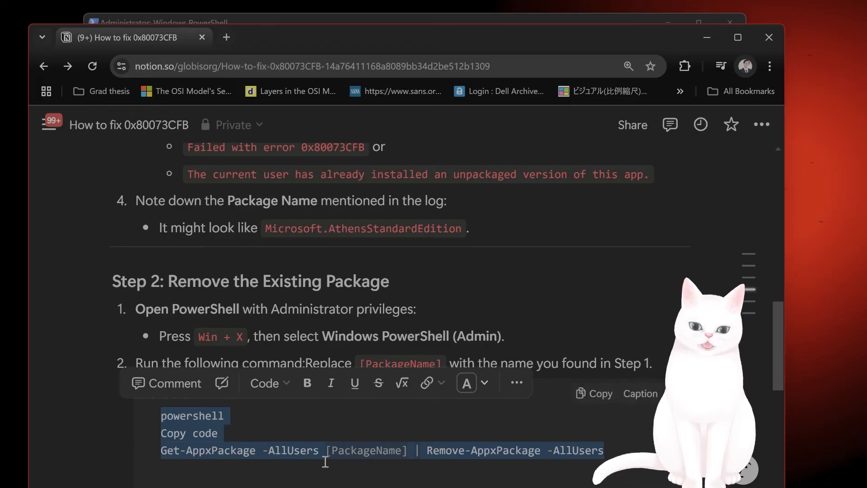
Scroll past the Remove-AppxPackage command to Step 3 and Additional Notes
scroll("down", 3)
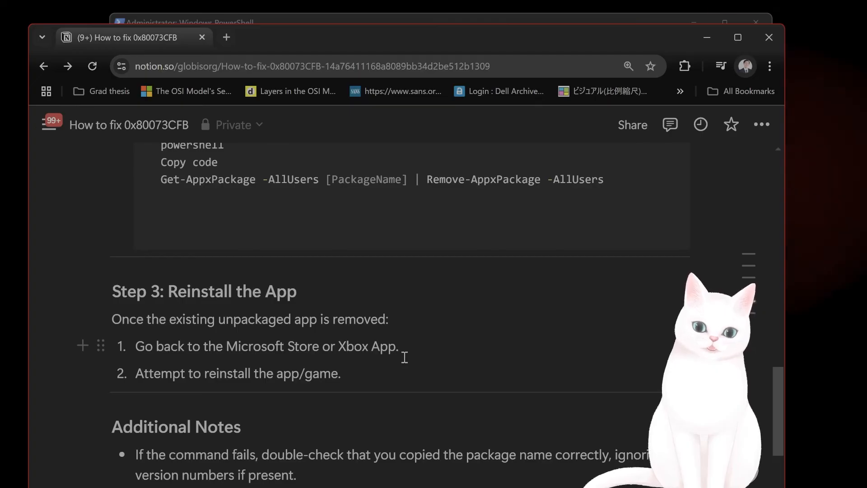
Scroll through Step 3 and Additional Notes, returning to the page title
scroll("down", 3)
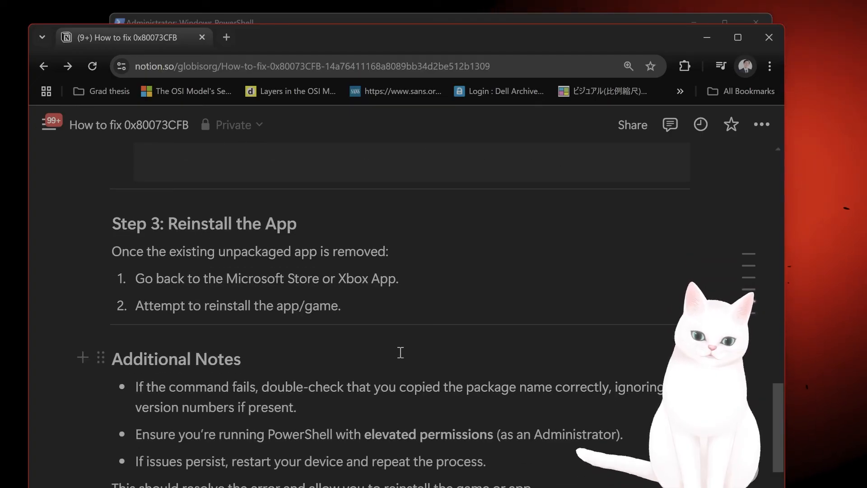
scroll("down", 3)
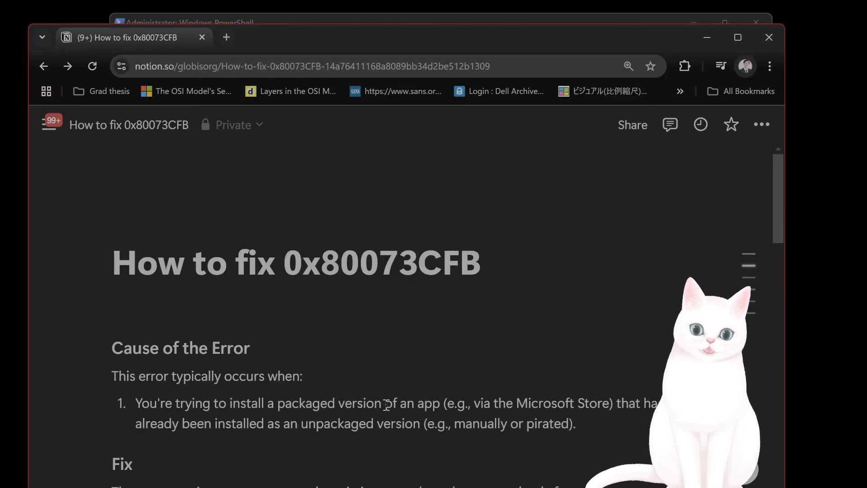
scroll("down", 3)
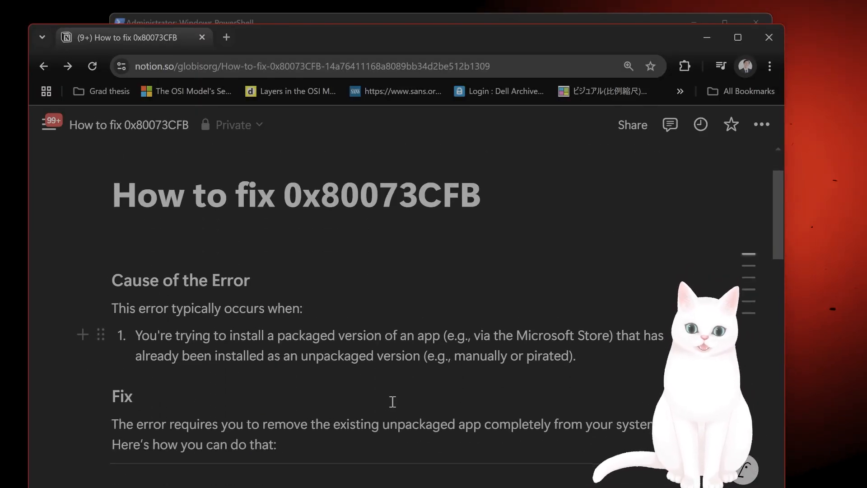